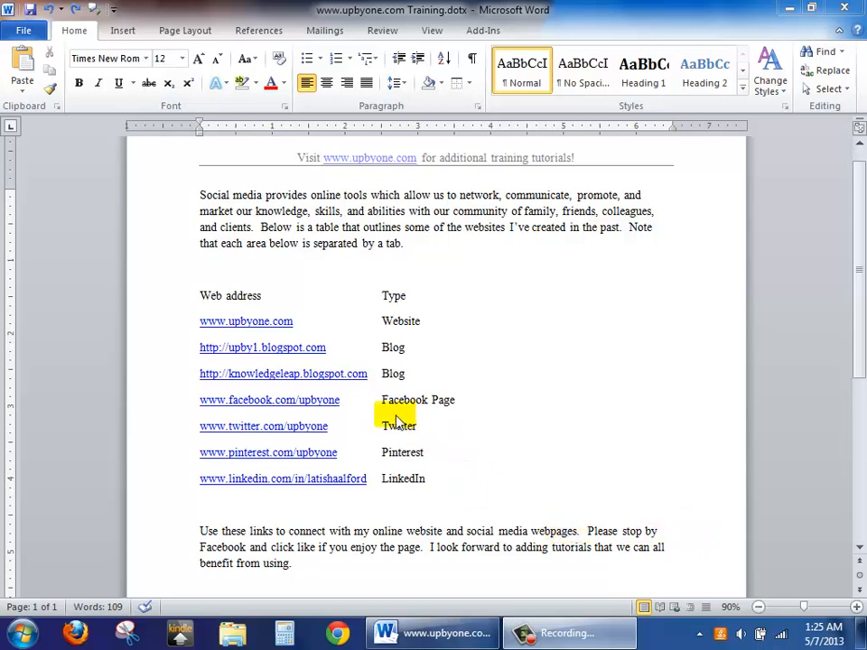
Select the whole tab-separated list from 'Web address' down to 'LinkedIn', headings included
click(392, 347)
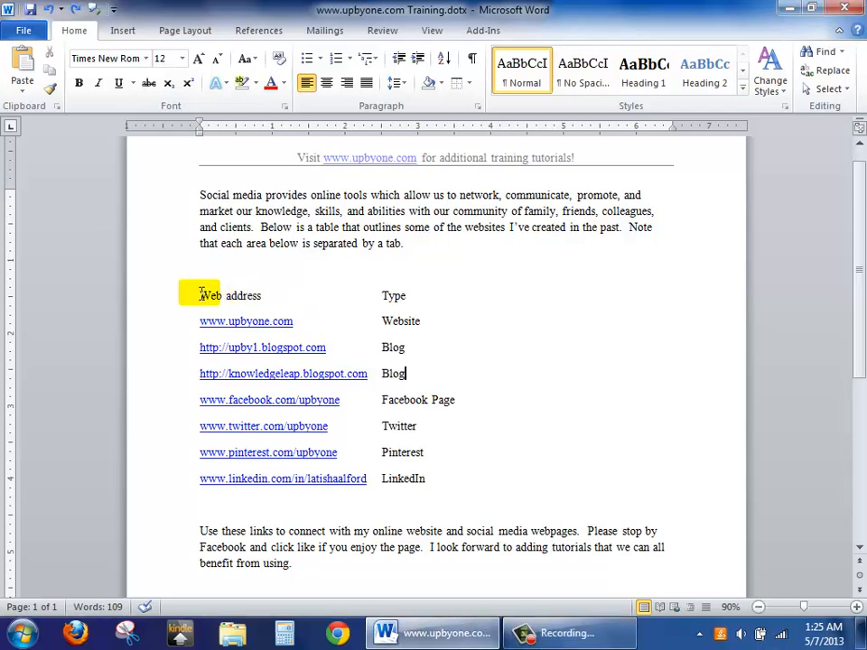
drag(199, 296, 430, 479)
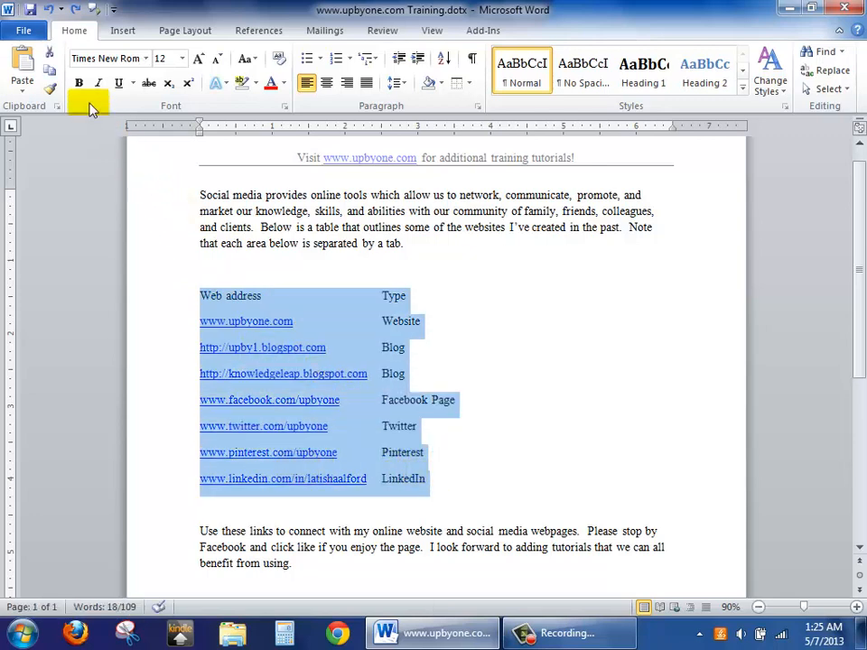
Set up Convert Text to Table for the selected list, separating text at tabs
click(105, 58)
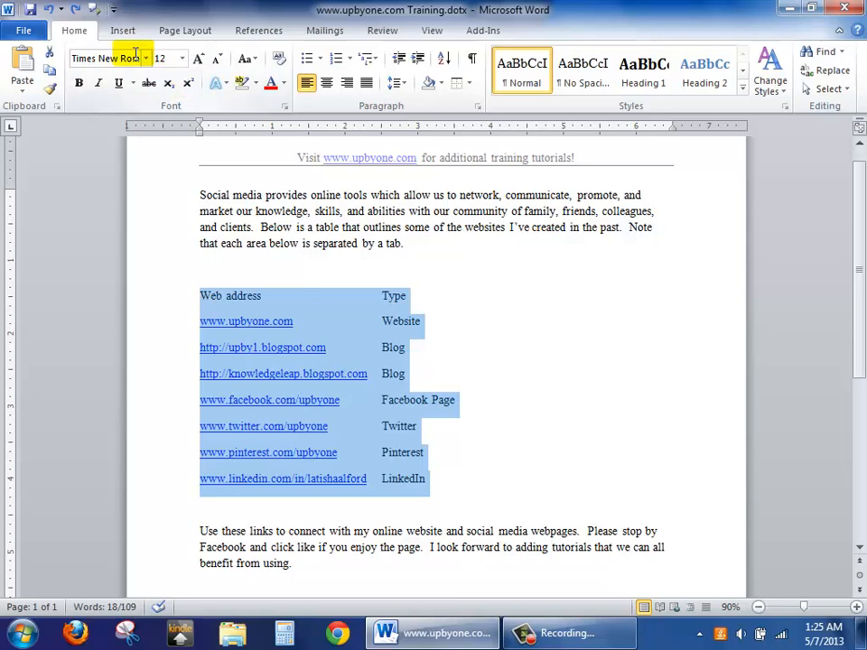
click(123, 29)
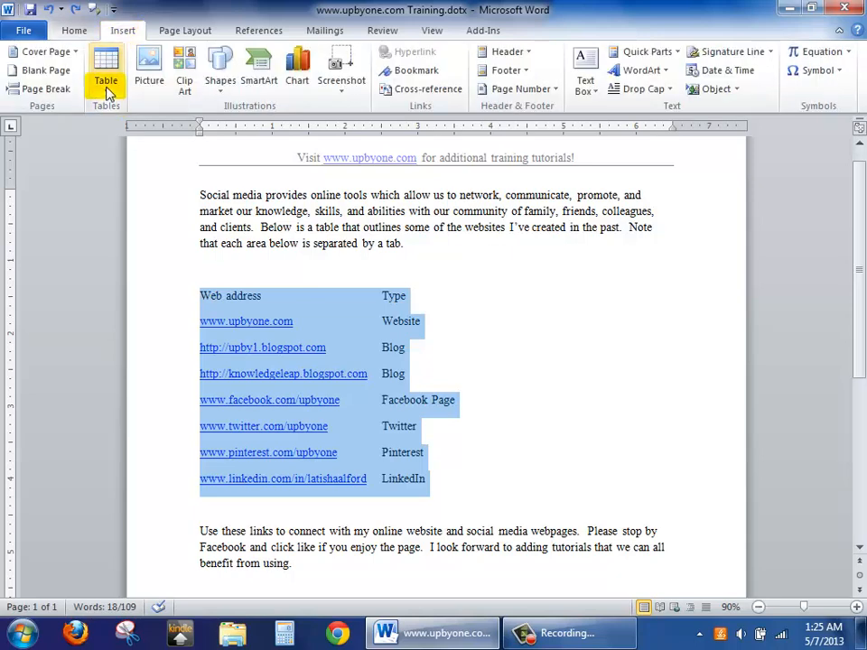
click(105, 79)
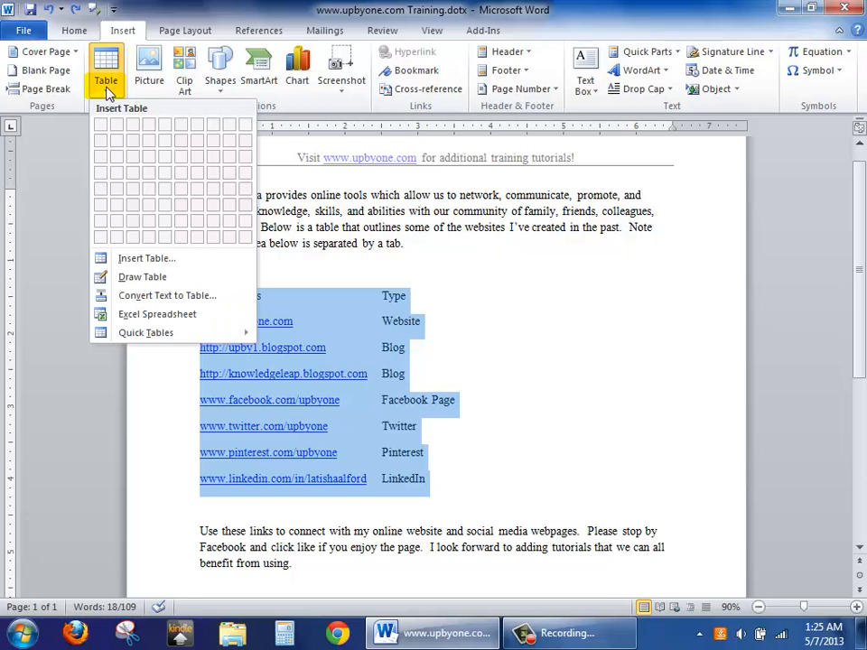
mouse_move(167, 297)
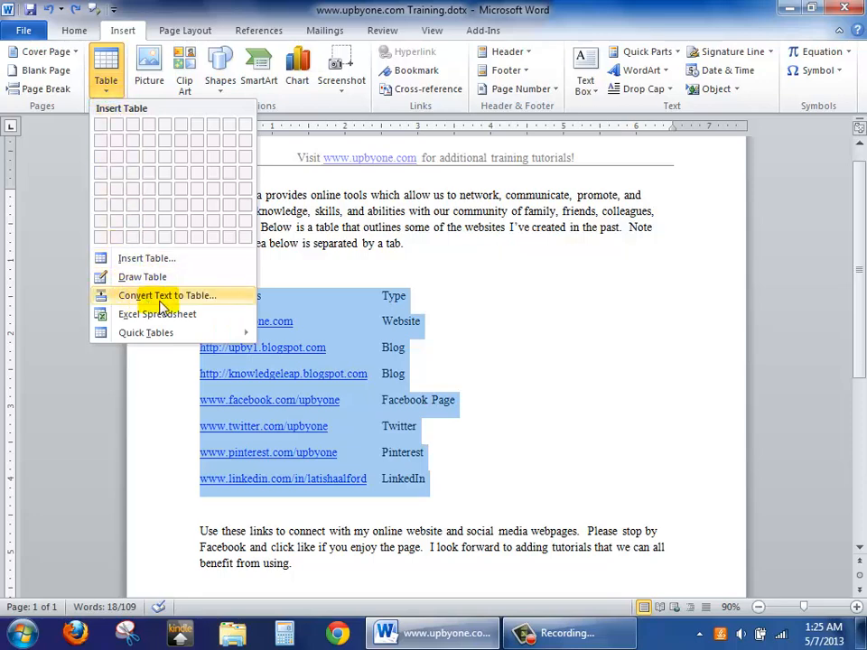
click(166, 296)
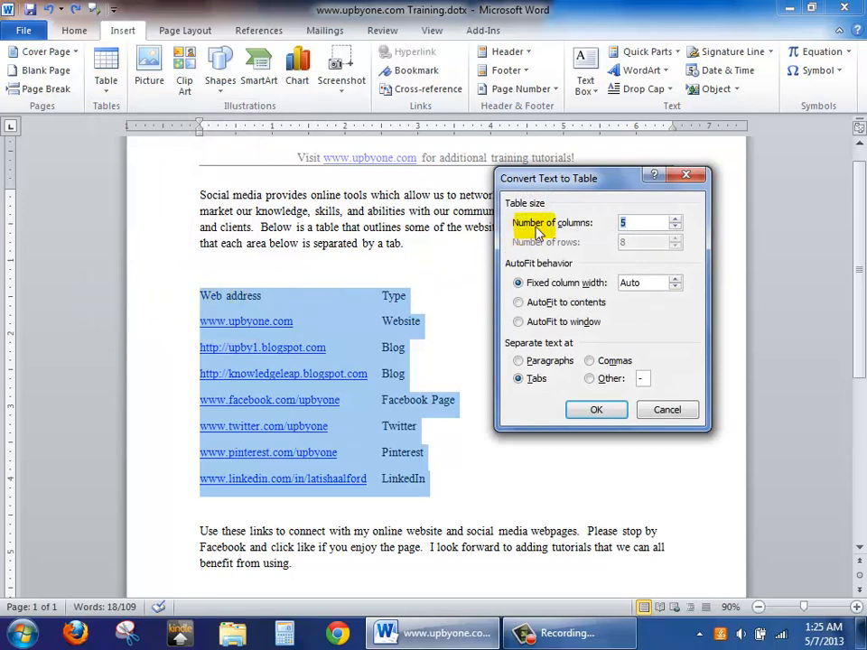
click(518, 379)
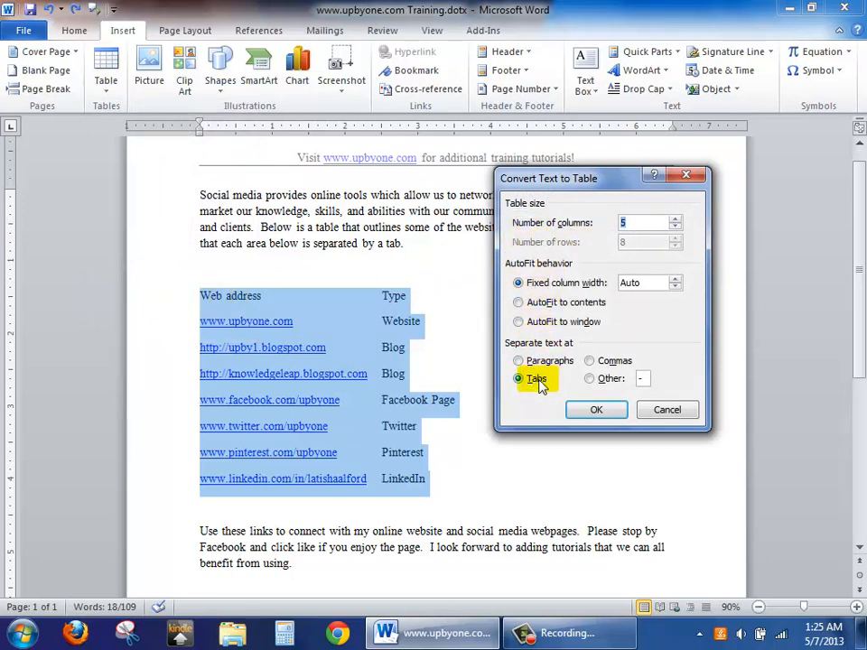
click(518, 379)
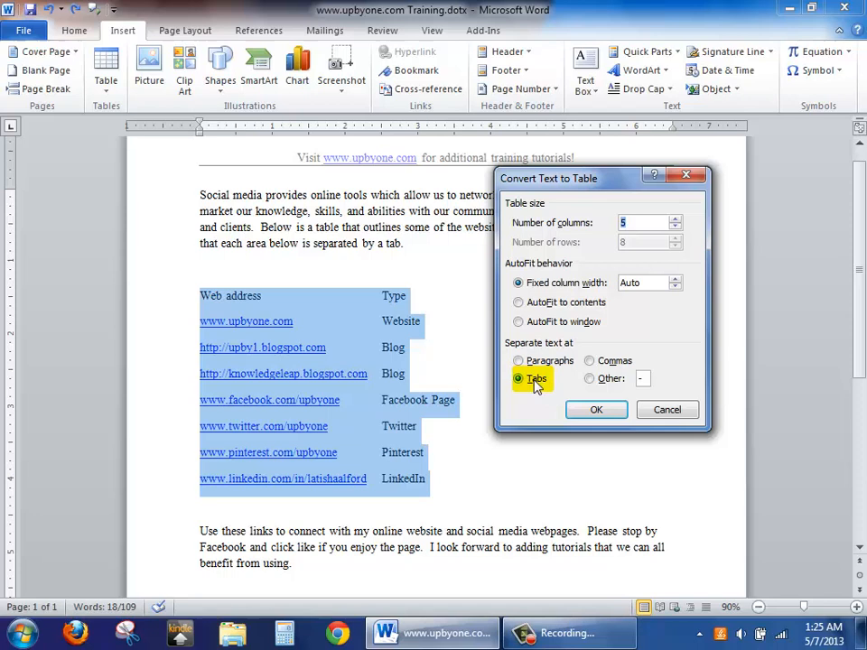
mouse_move(354, 347)
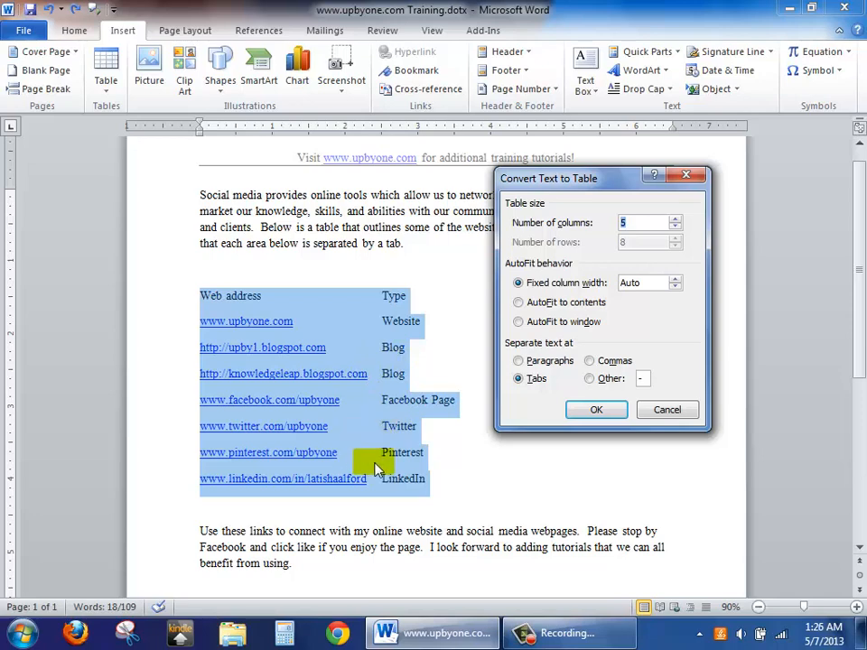
mouse_move(405, 443)
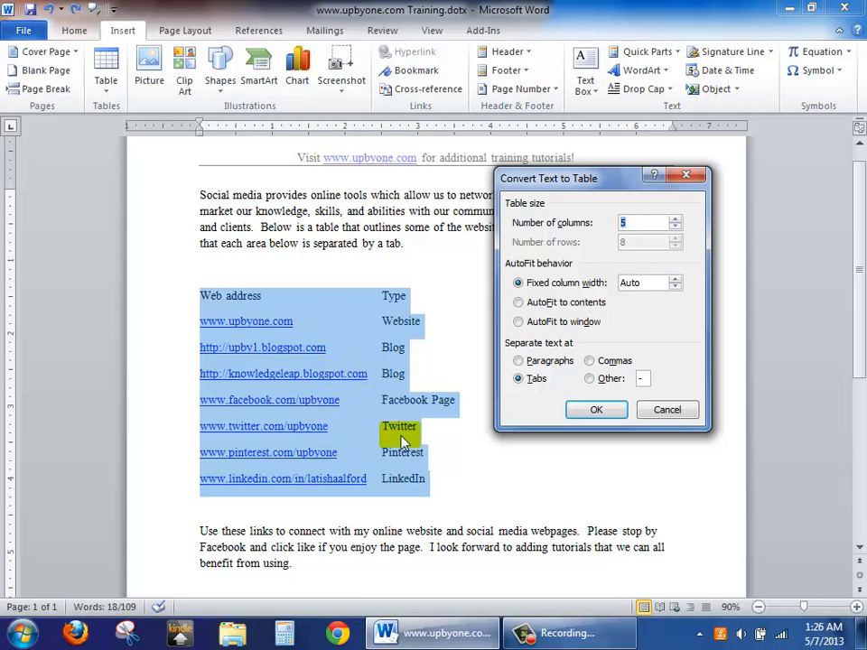
click(597, 408)
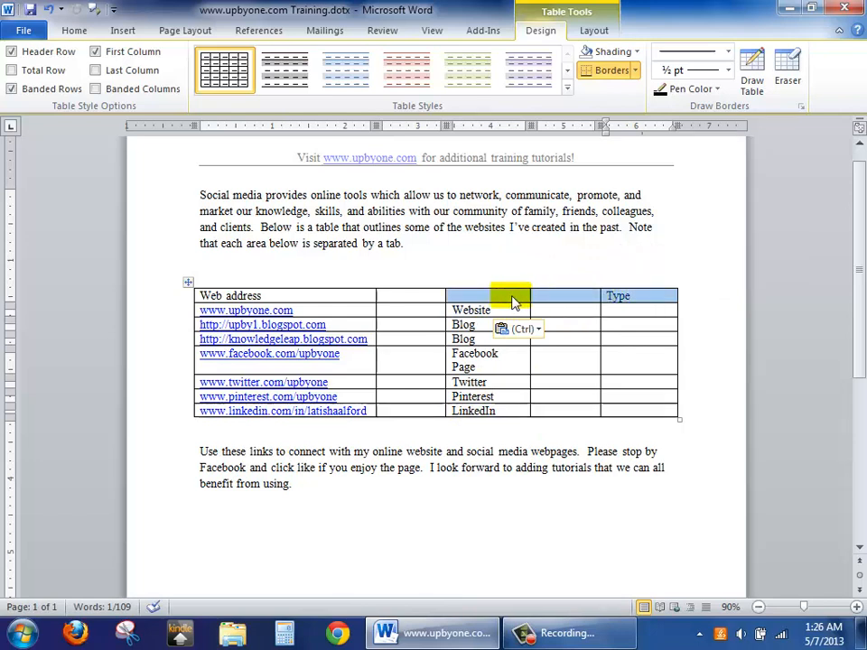
Move the misplaced 'Type' heading into the cell above 'Website'
click(618, 296)
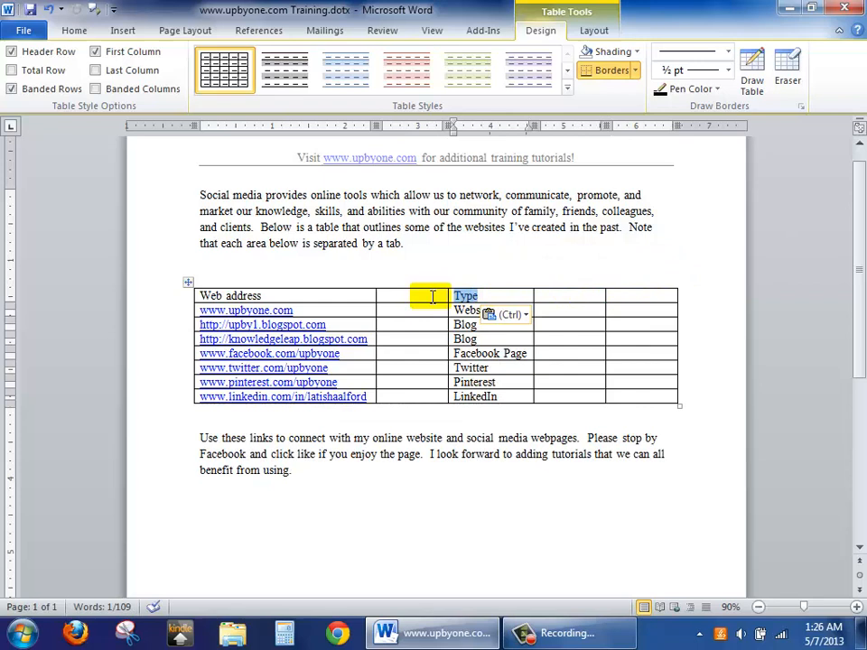
mouse_move(419, 286)
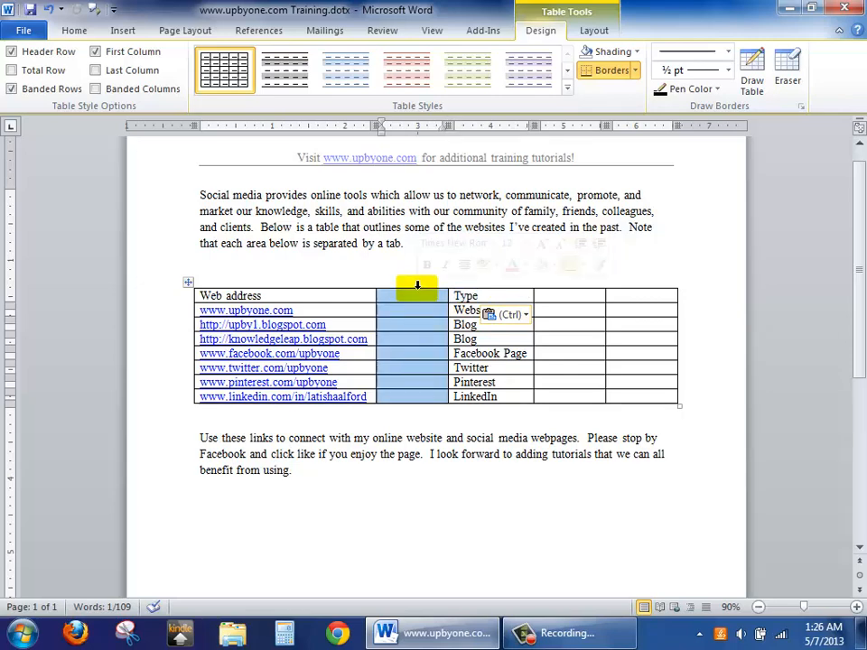
Delete the empty columns, leaving a two-column table of web addresses and types
right_click(417, 311)
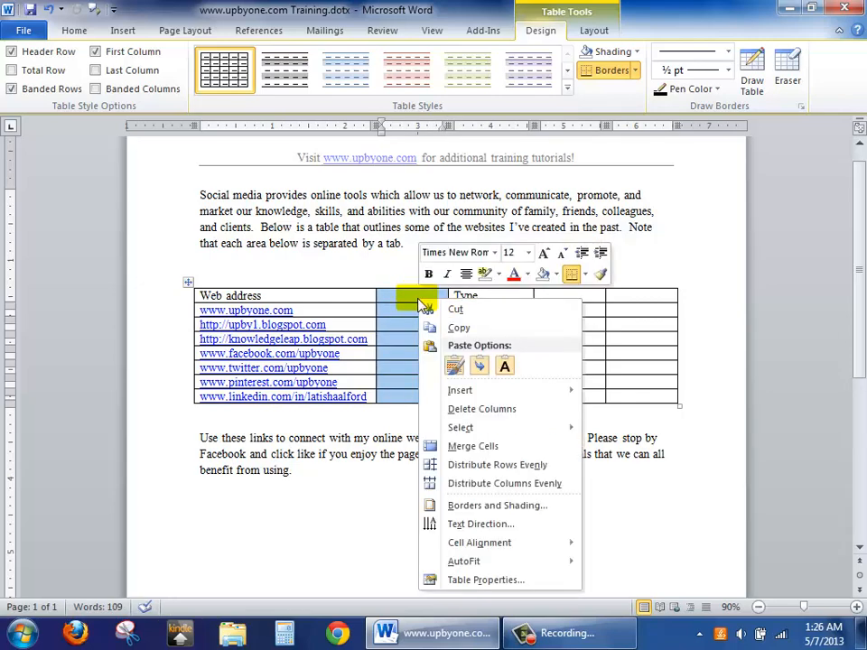
mouse_move(480, 408)
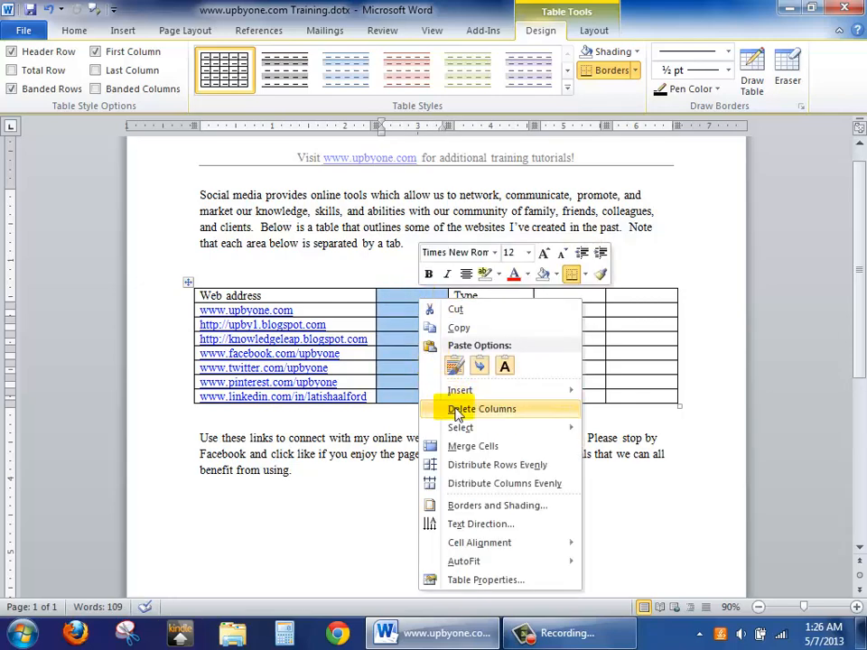
click(480, 409)
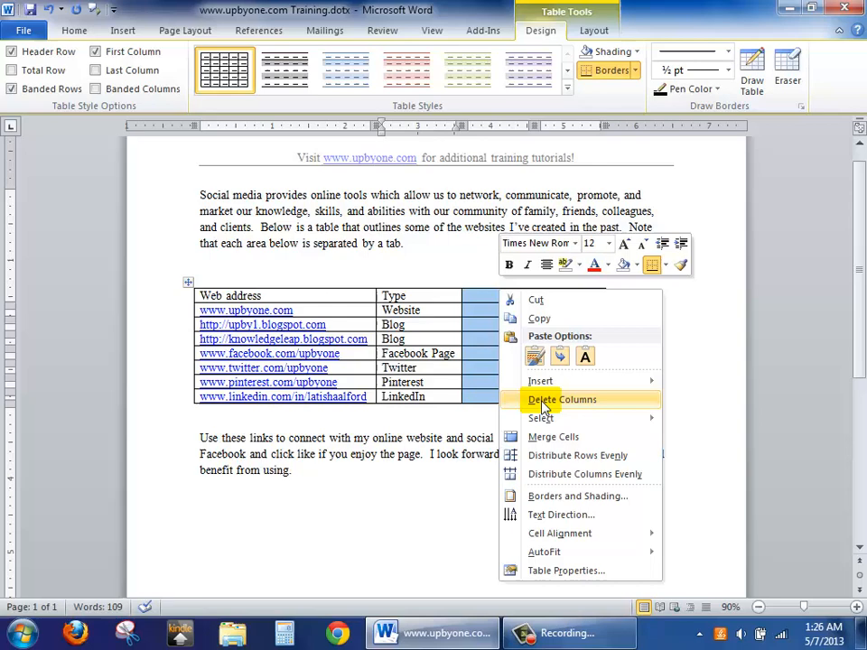
click(560, 399)
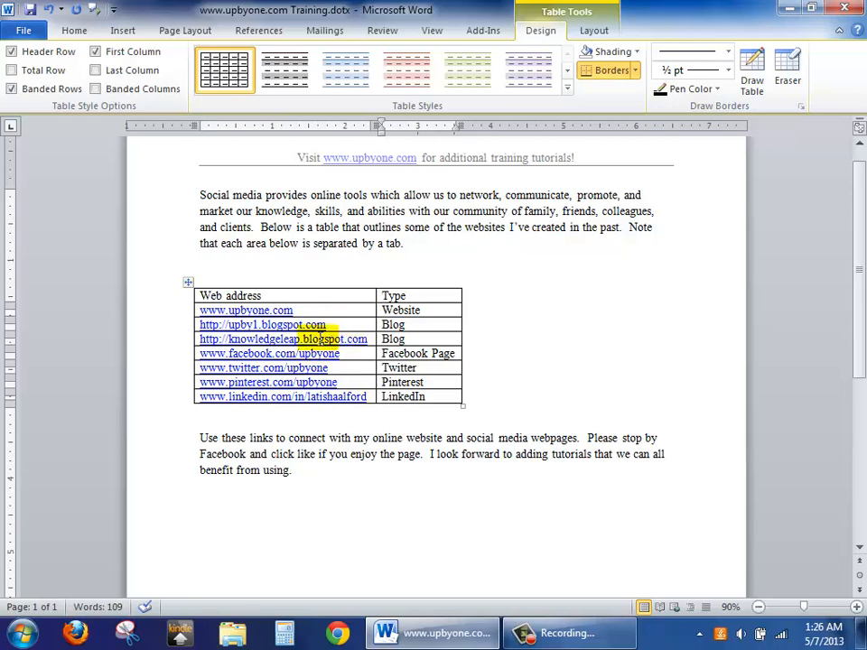
mouse_move(284, 339)
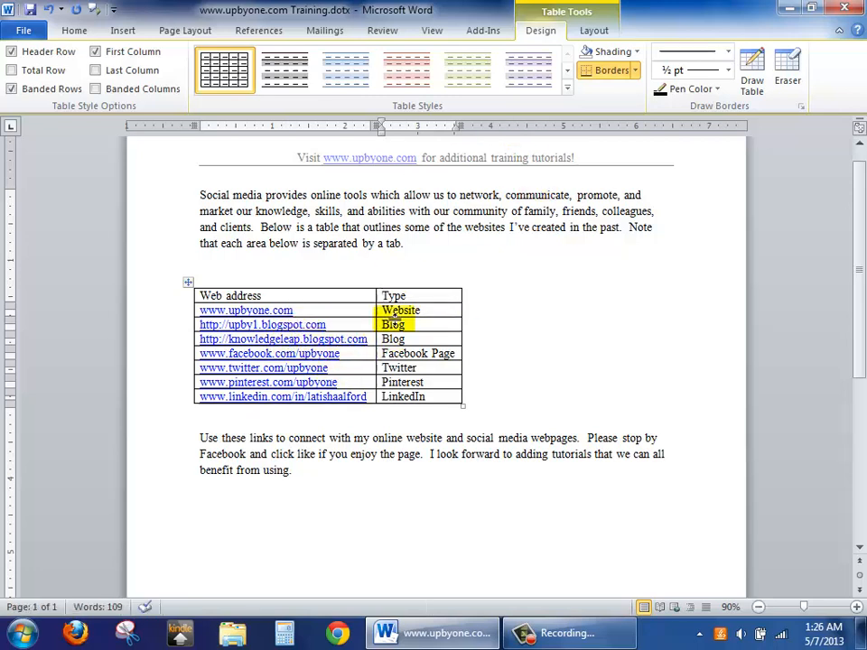
Apply a blue banded table style with bold web addresses to the two-column table
double_click(479, 196)
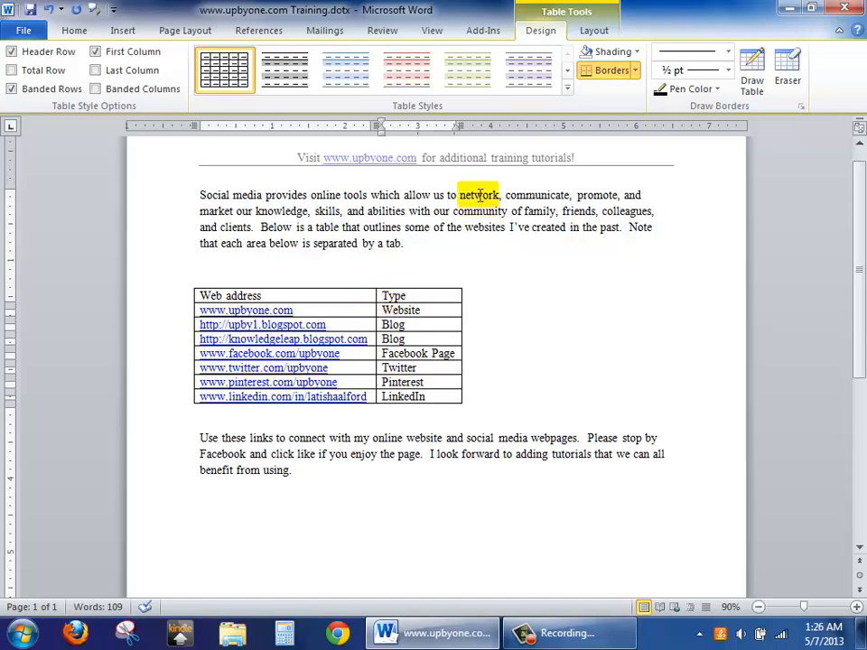
click(406, 68)
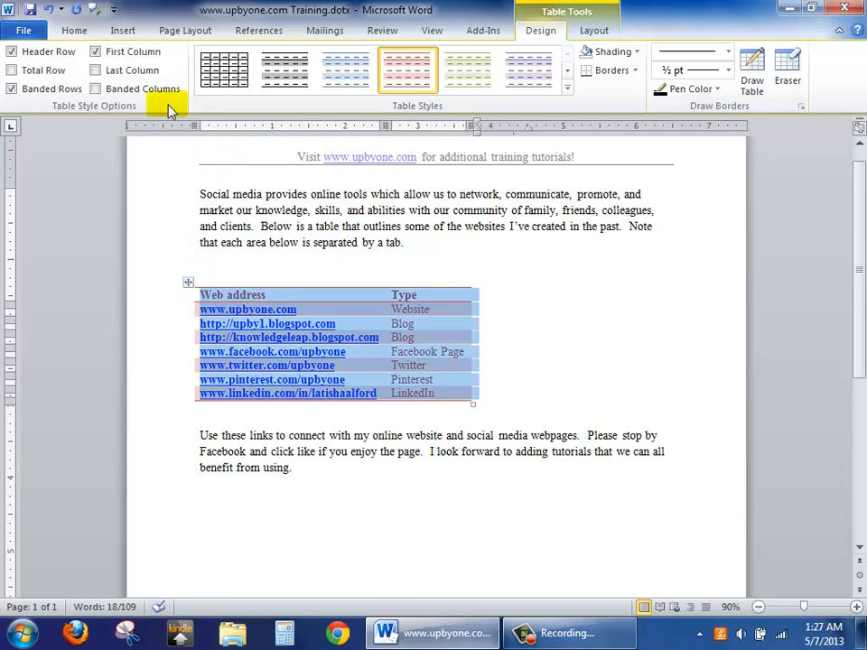
click(74, 29)
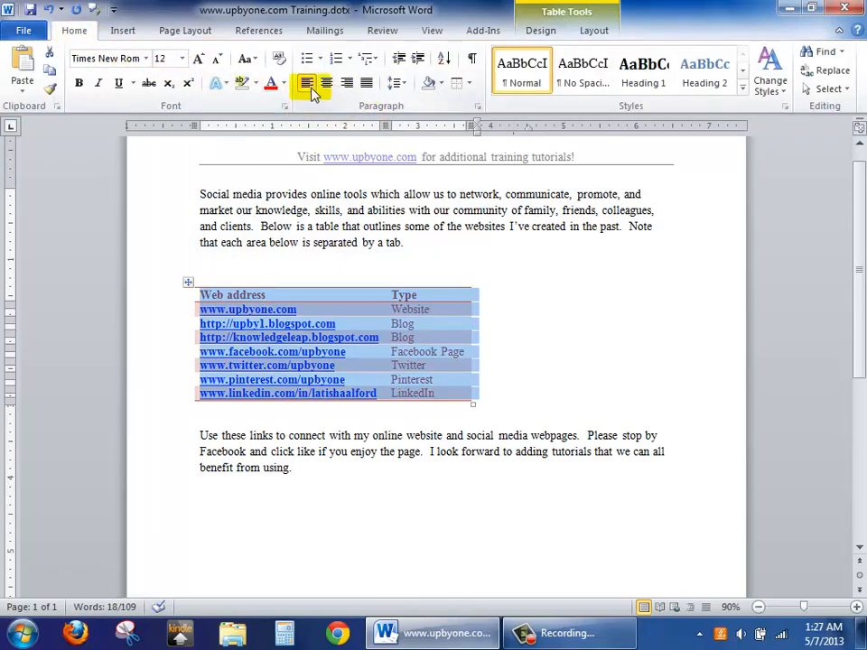
Center the table on the page and give it a light red banded style
click(325, 83)
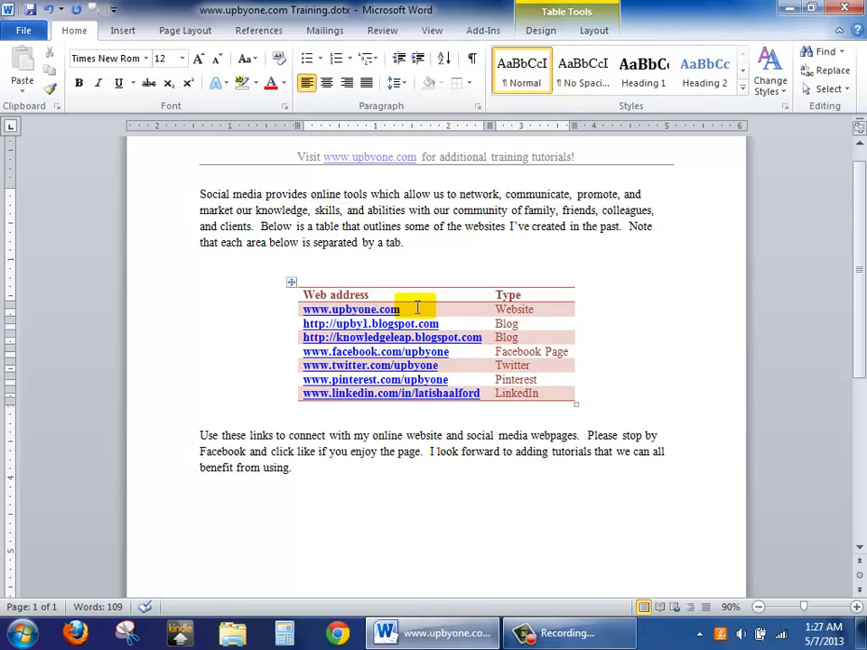
click(575, 337)
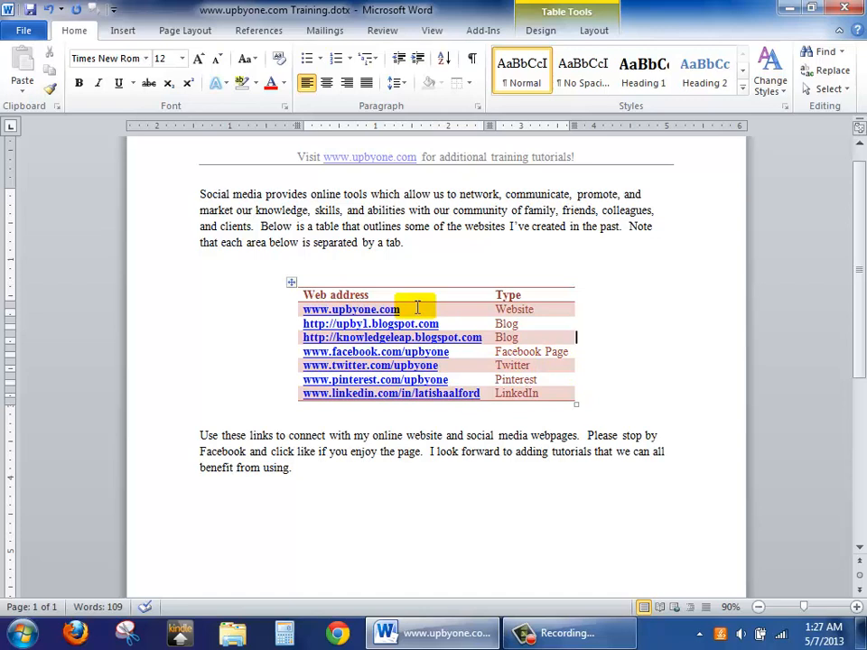